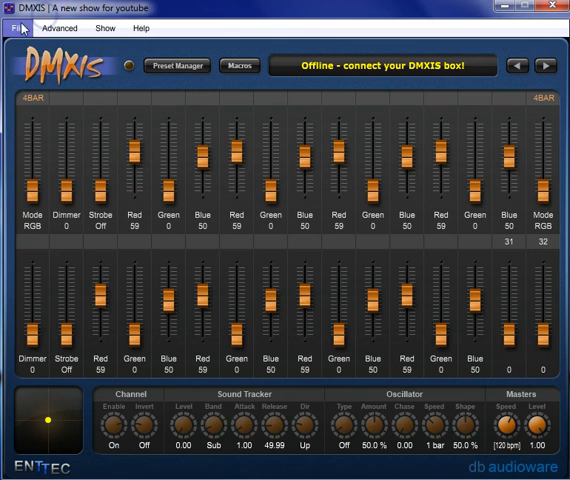
Enable nanoKONTROL2 as an active MIDI input in the Audio/MIDI settings and close them.
click(16, 28)
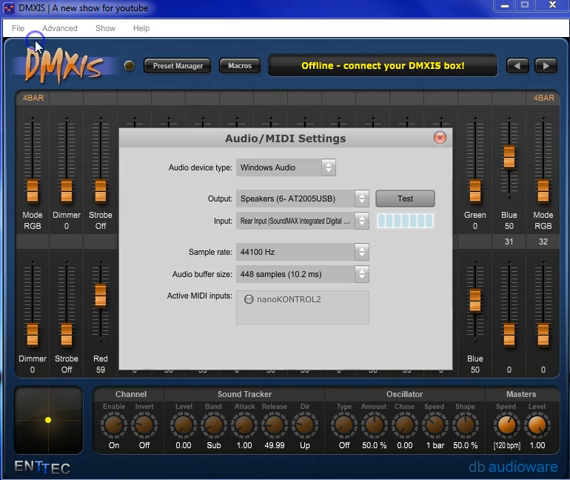
mouse_move(144, 296)
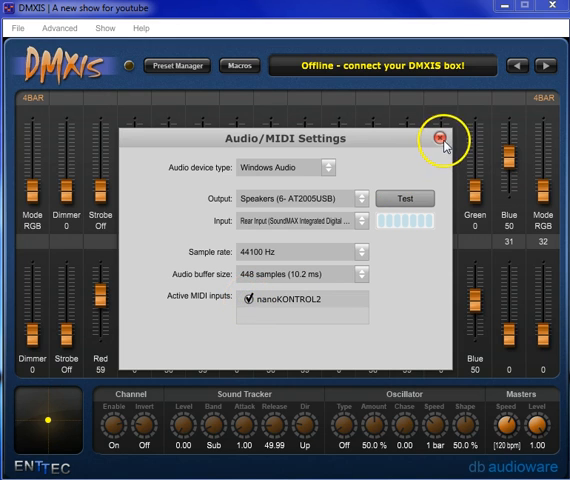
click(442, 138)
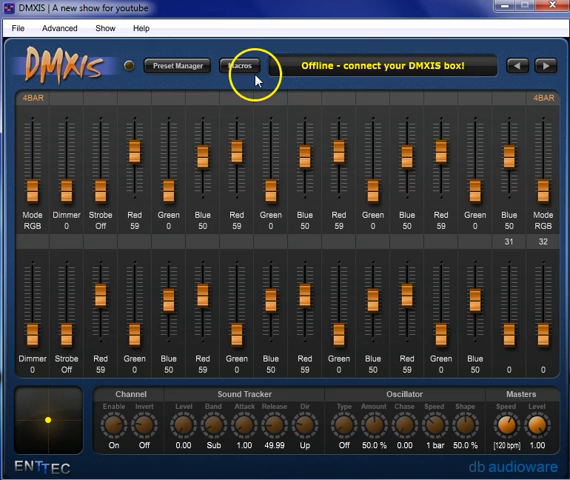
mouse_move(44, 190)
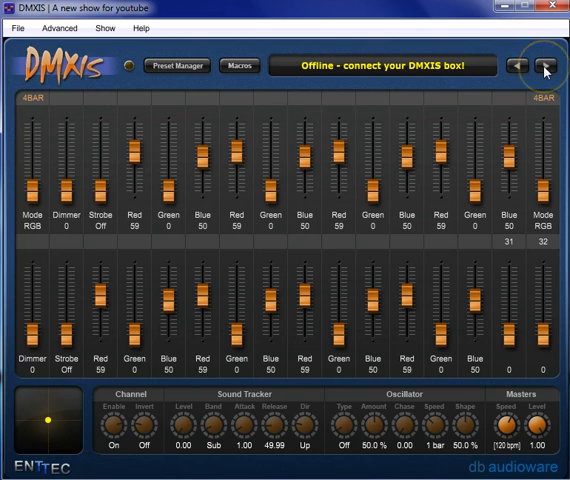
Go to the Griven LED 36 page and start MIDI Learn on its Dimmer fader.
click(544, 66)
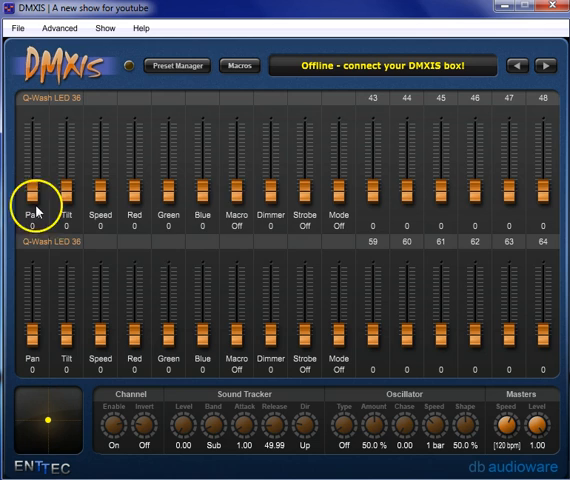
click(272, 192)
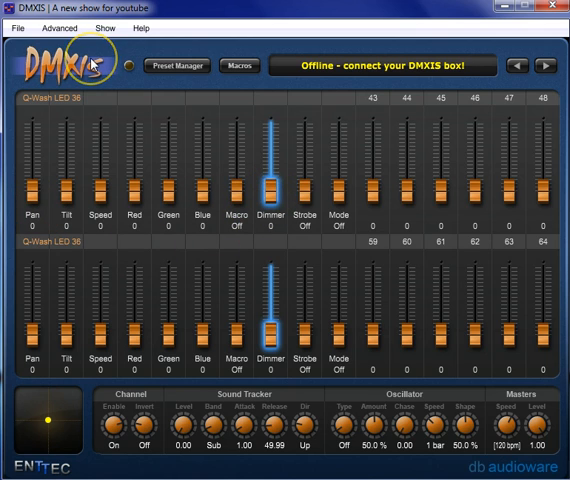
drag(270, 150, 270, 190)
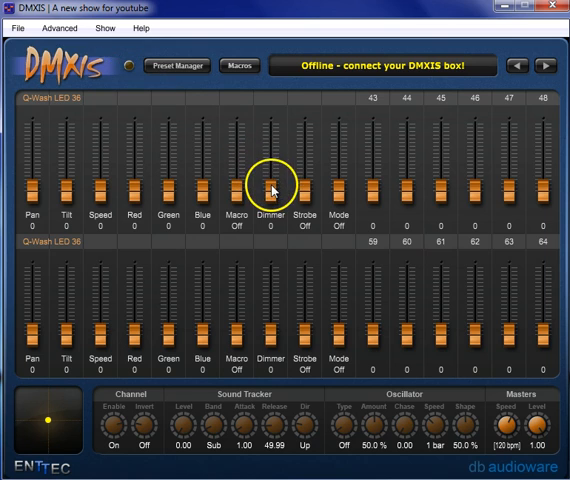
right_click(270, 190)
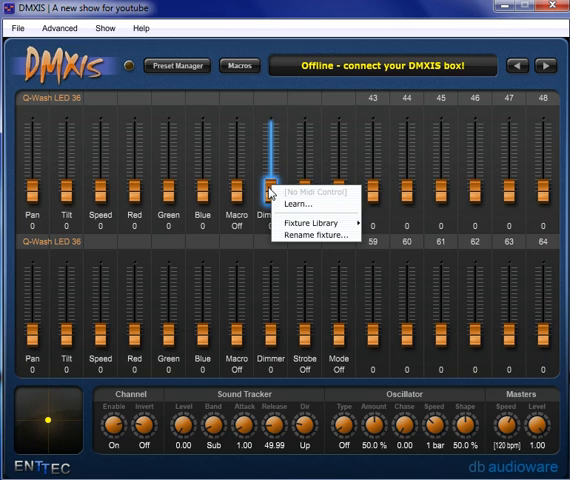
mouse_move(296, 204)
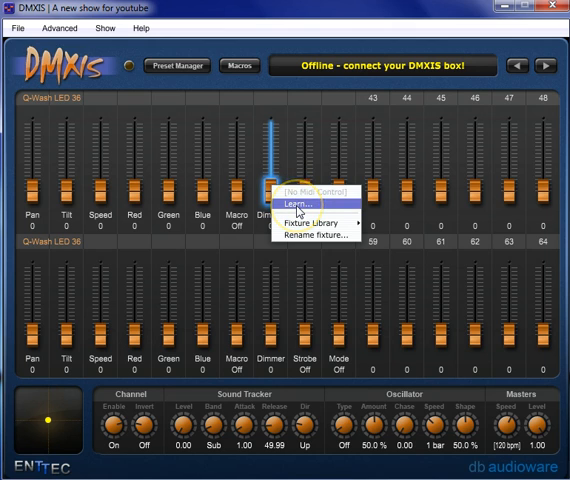
click(286, 206)
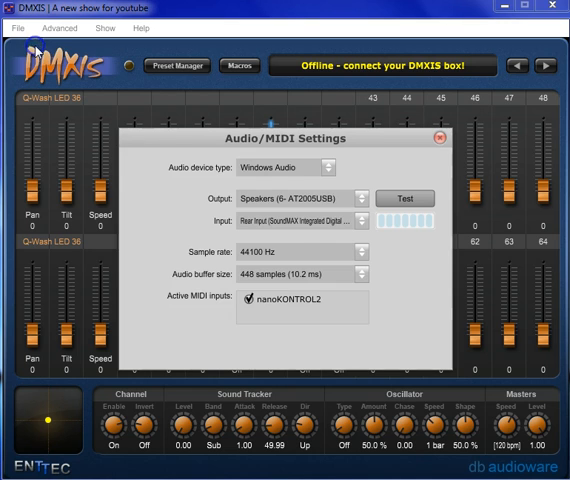
Confirm nanoKONTROL2 input, MIDI-learn the Dimmer fader to the controller and leave it at 57.
click(248, 300)
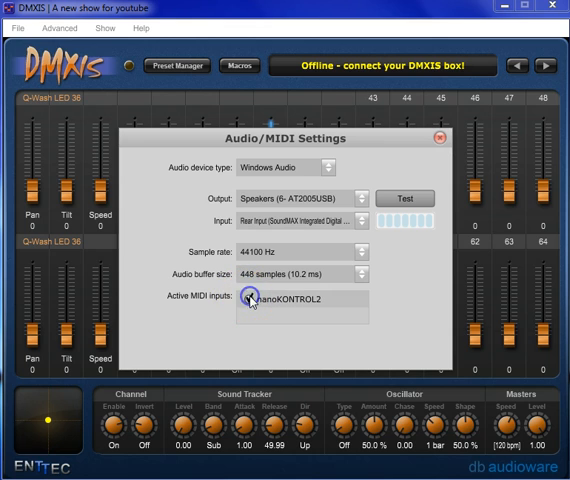
click(438, 136)
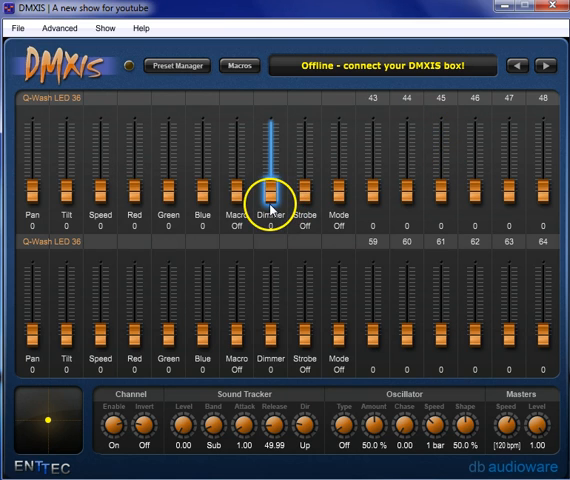
right_click(270, 196)
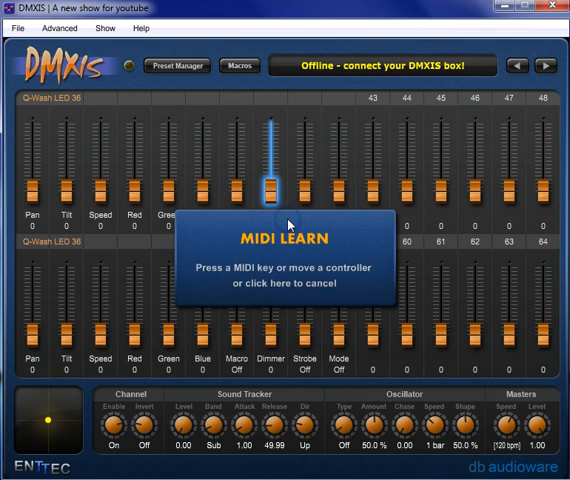
click(284, 284)
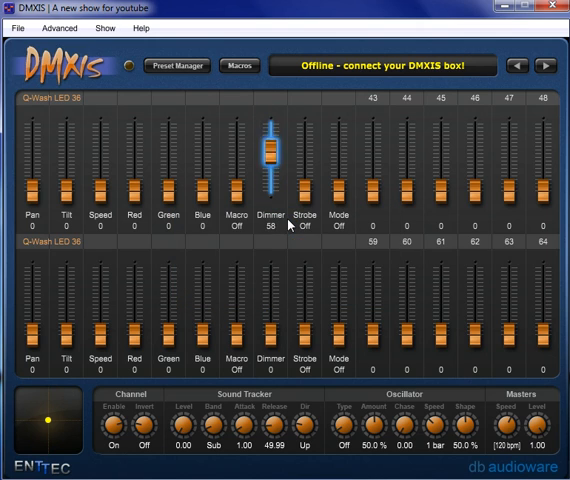
drag(268, 156, 268, 170)
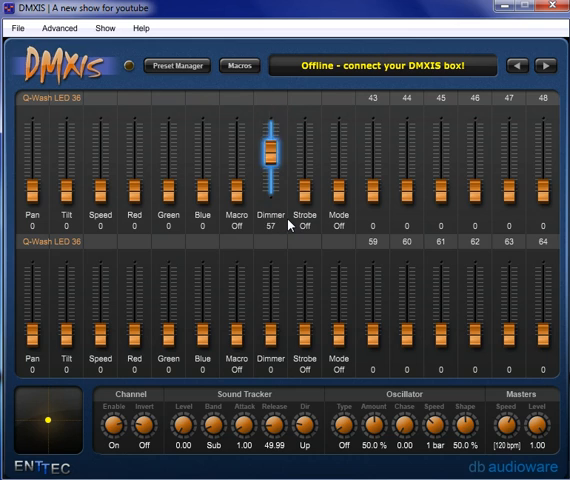
drag(270, 156, 270, 120)
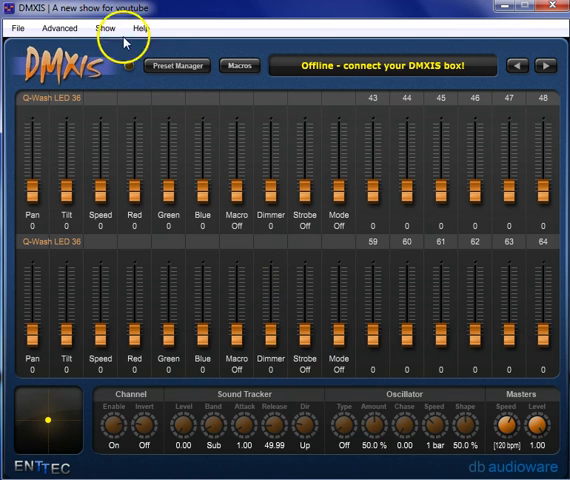
mouse_move(156, 368)
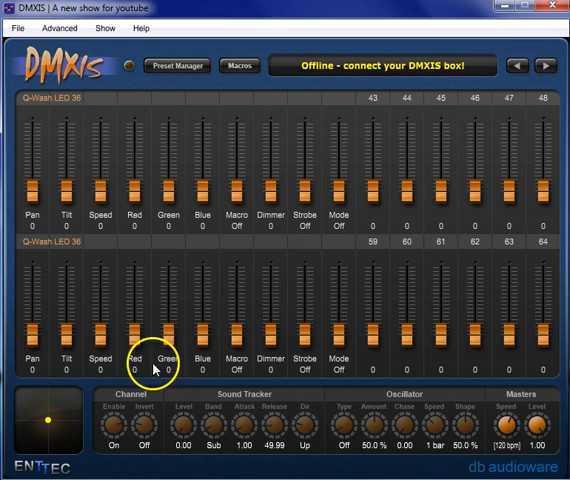
mouse_move(24, 336)
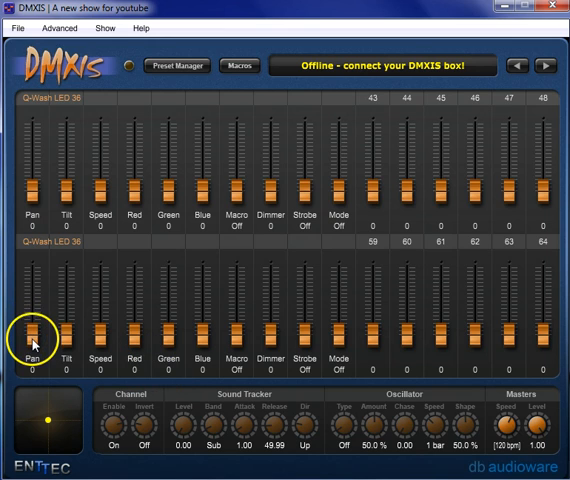
MIDI-learn the Pan and Tilt faders, leaving pan 42, tilt 76 and dimmer at 100.
right_click(32, 340)
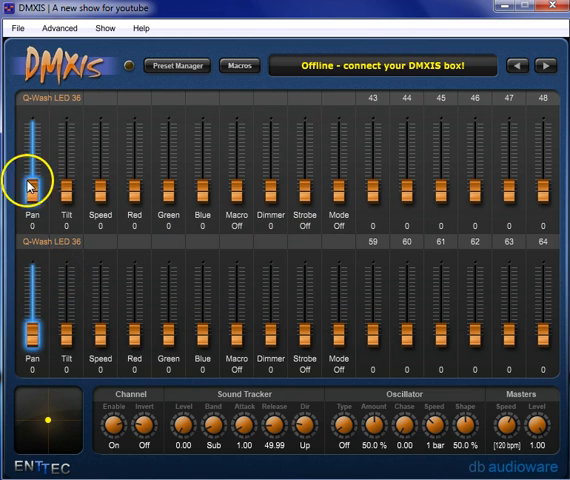
drag(30, 184, 30, 170)
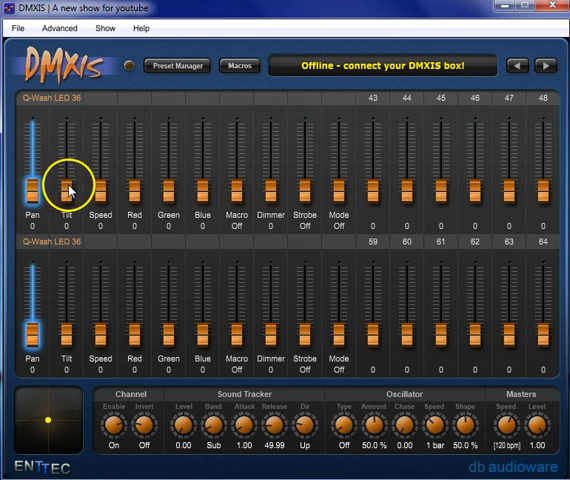
right_click(68, 184)
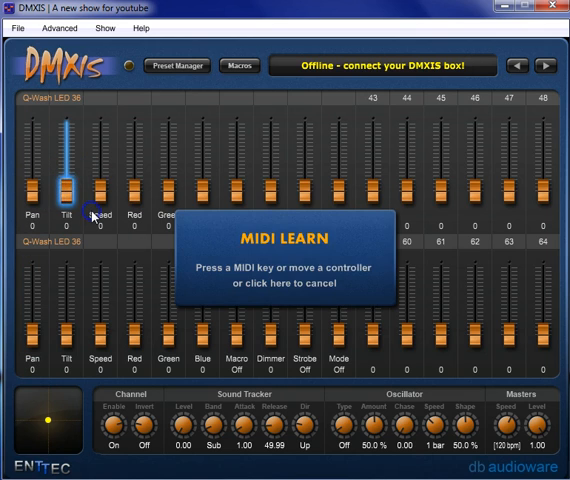
click(284, 284)
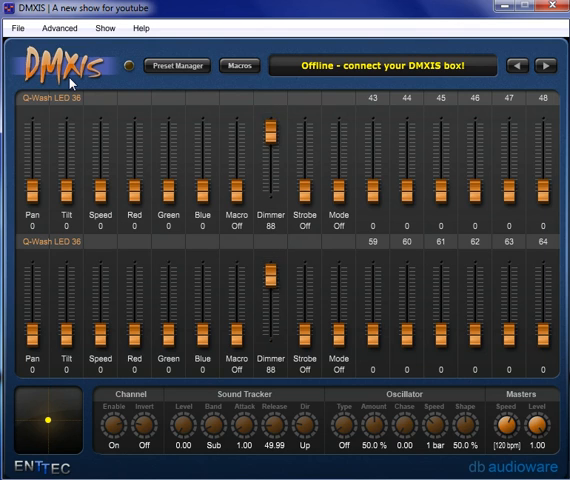
drag(270, 150, 270, 120)
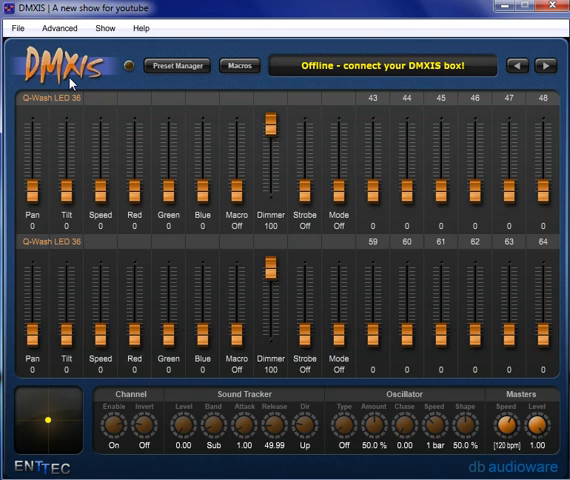
drag(66, 196, 66, 160)
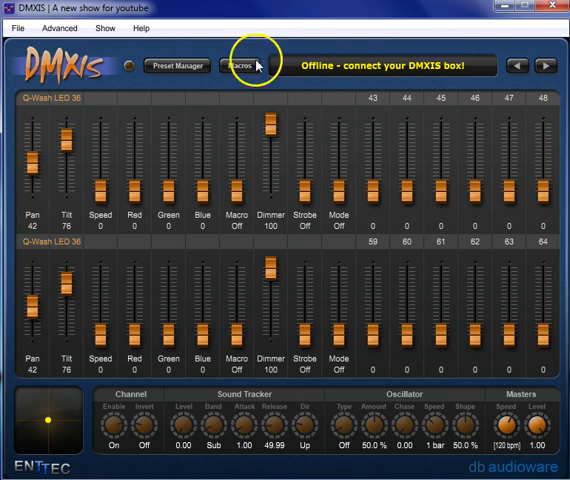
Create a new preset in the Preset Manager, then return to the faders reading pan 81, dimmer 100.
click(176, 66)
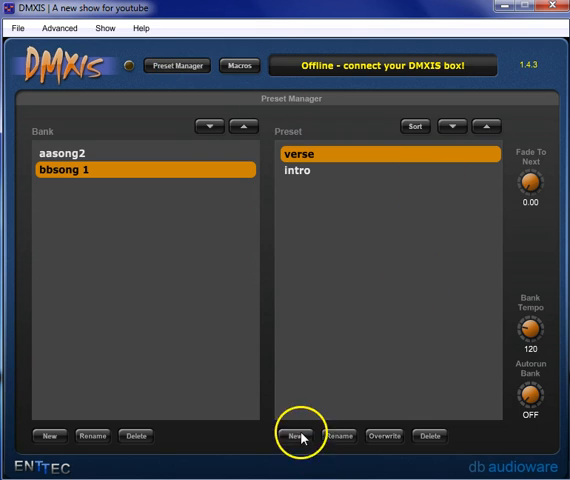
click(294, 436)
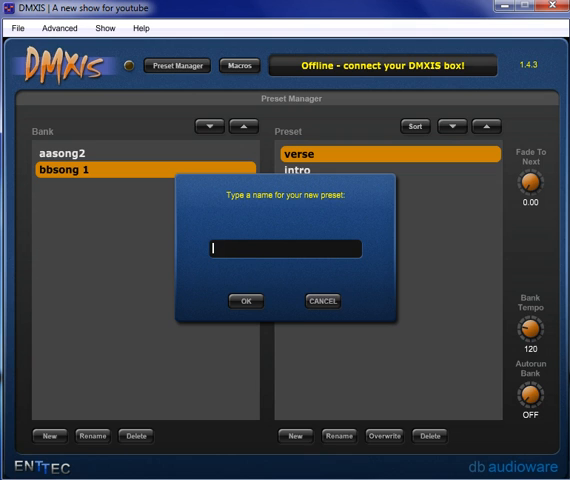
click(320, 300)
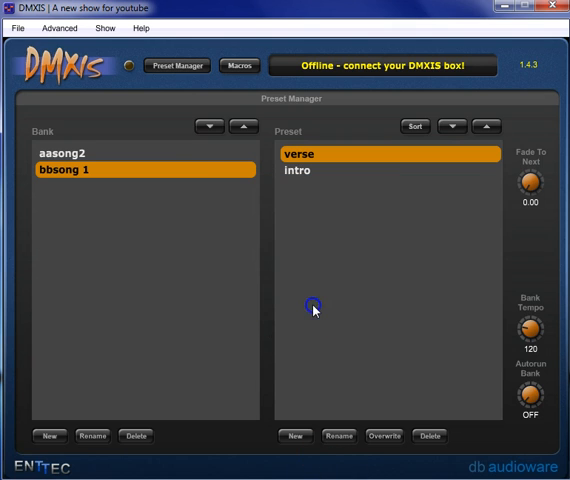
click(176, 64)
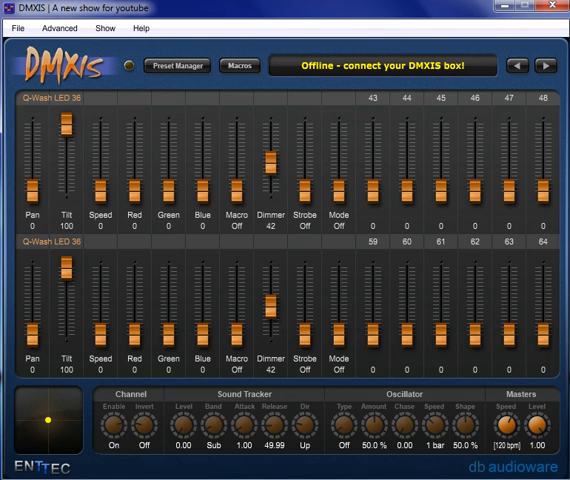
click(176, 64)
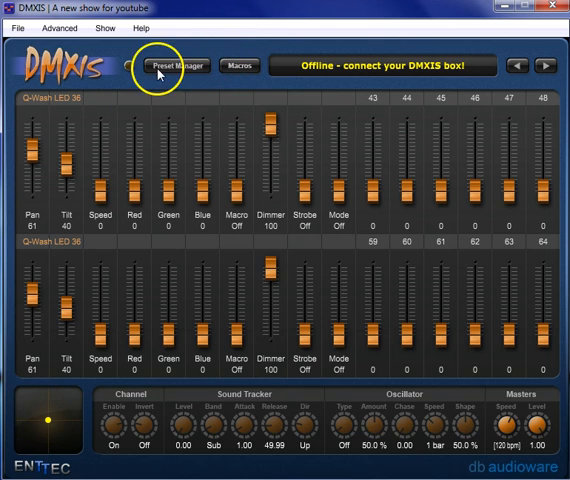
mouse_move(512, 68)
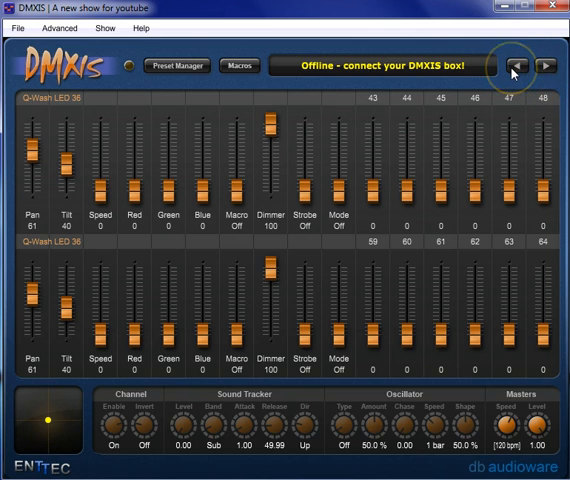
Go to the 4BAR RGB fixture page and start MIDI Learn on its Red and Green faders.
click(512, 66)
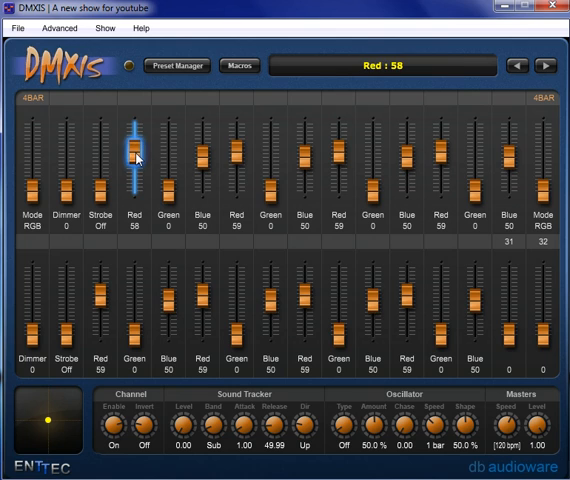
right_click(136, 156)
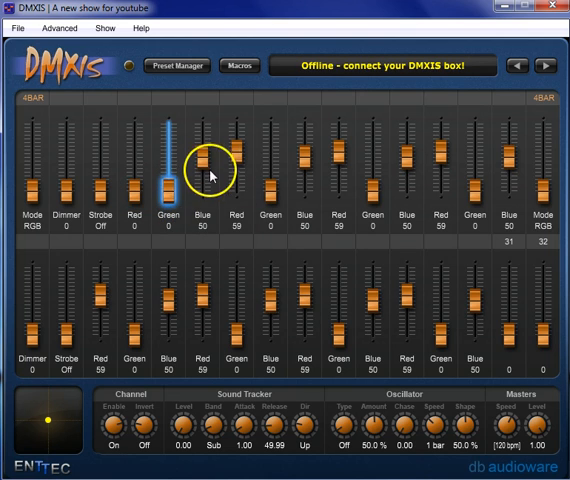
right_click(204, 170)
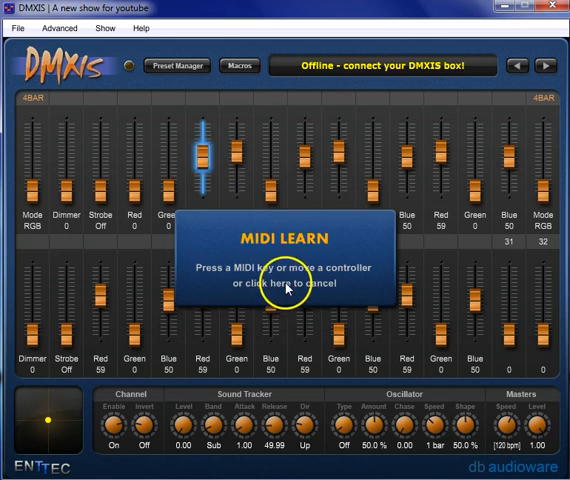
click(284, 290)
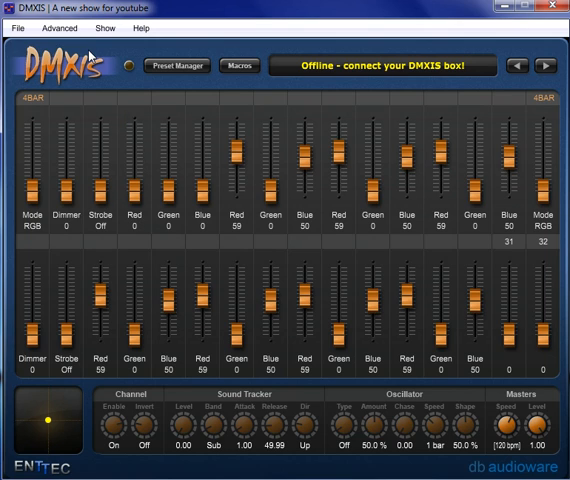
drag(168, 184, 168, 120)
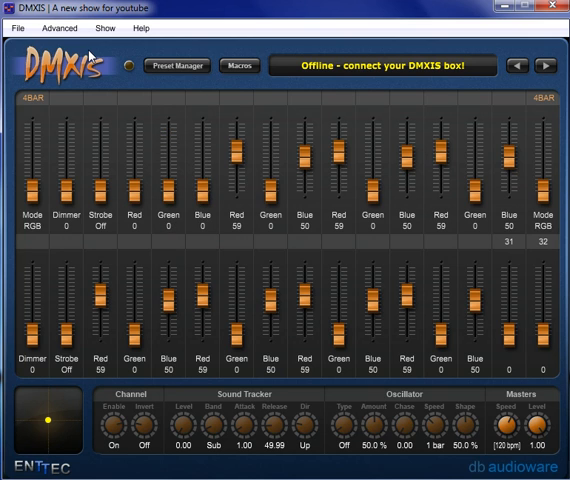
click(176, 66)
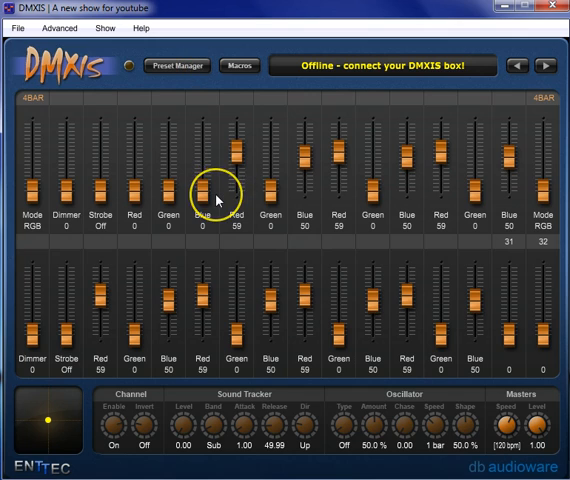
mouse_move(230, 204)
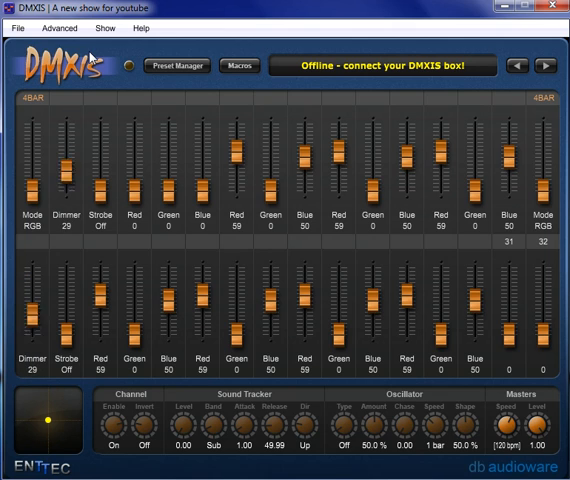
drag(64, 184, 64, 130)
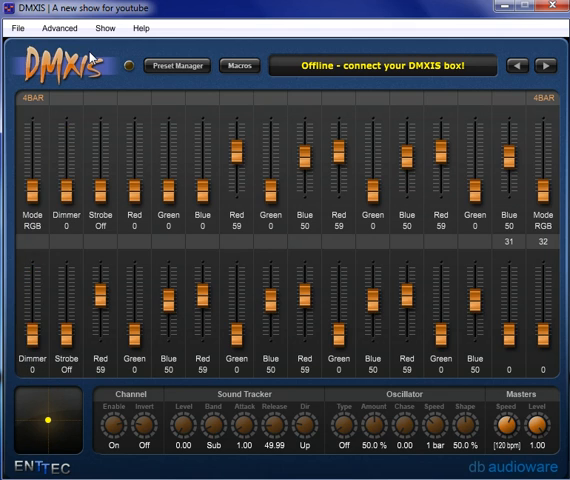